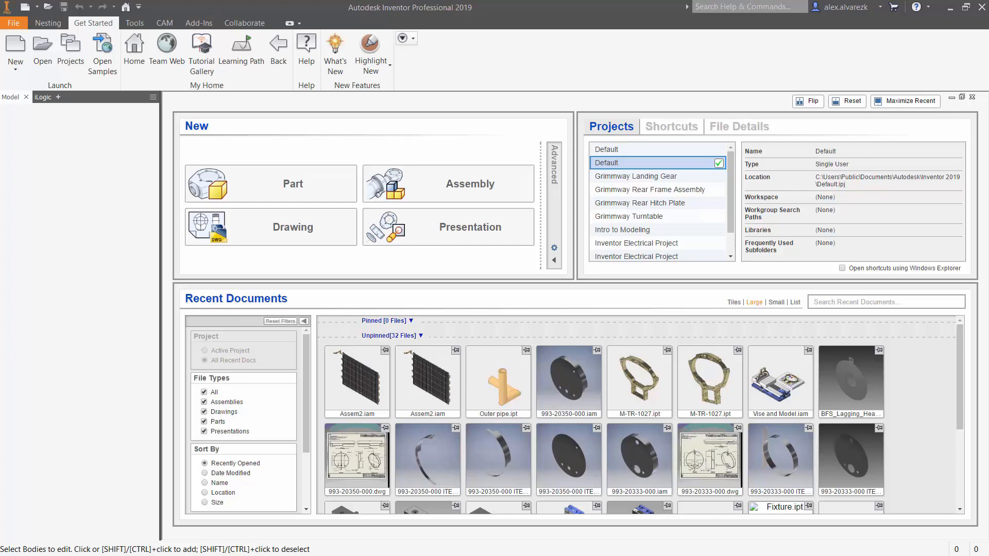
mouse_move(123, 250)
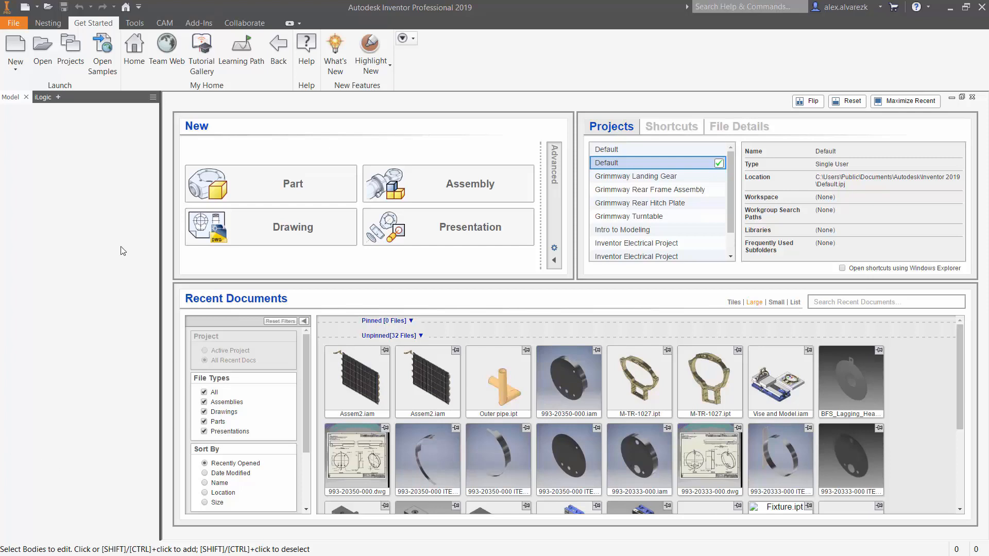
Open the SOLIDWORKS part Kurt-DX4 WEB.SLDPRT
left_click(42, 50)
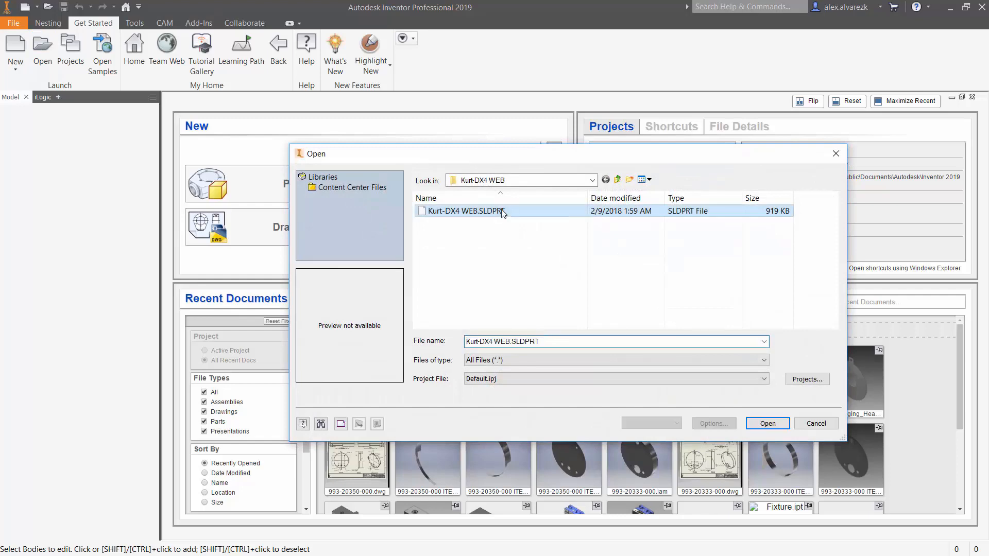
mouse_move(767, 423)
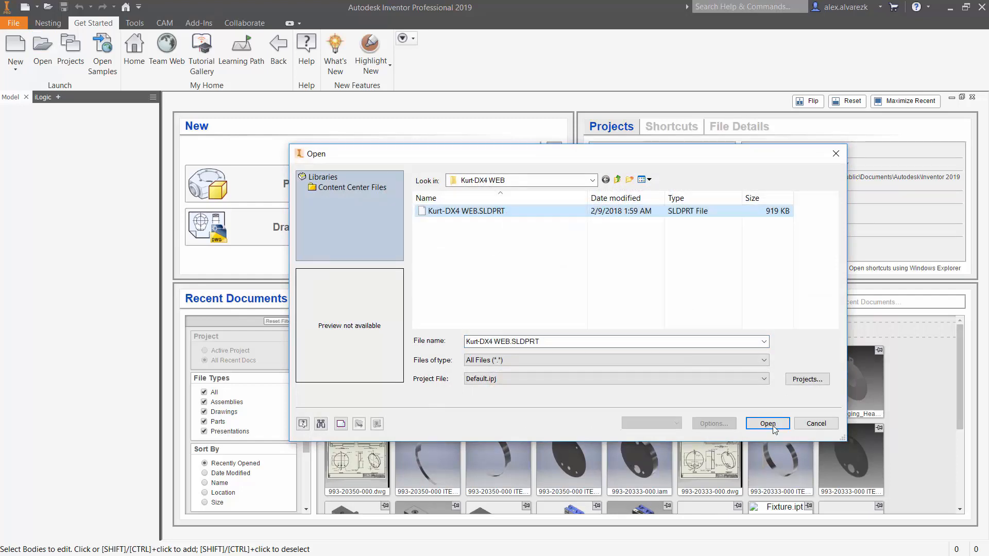
left_click(767, 424)
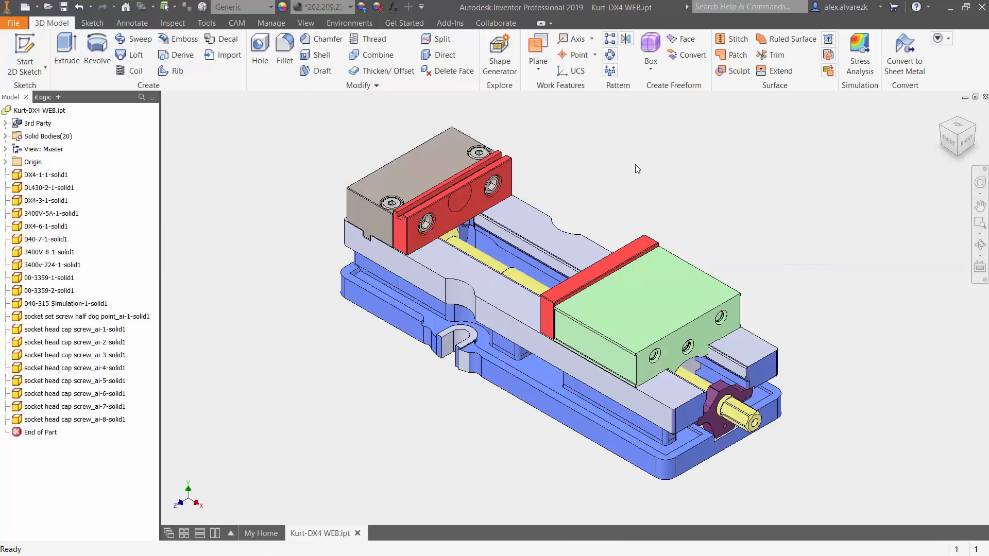
mouse_move(726, 220)
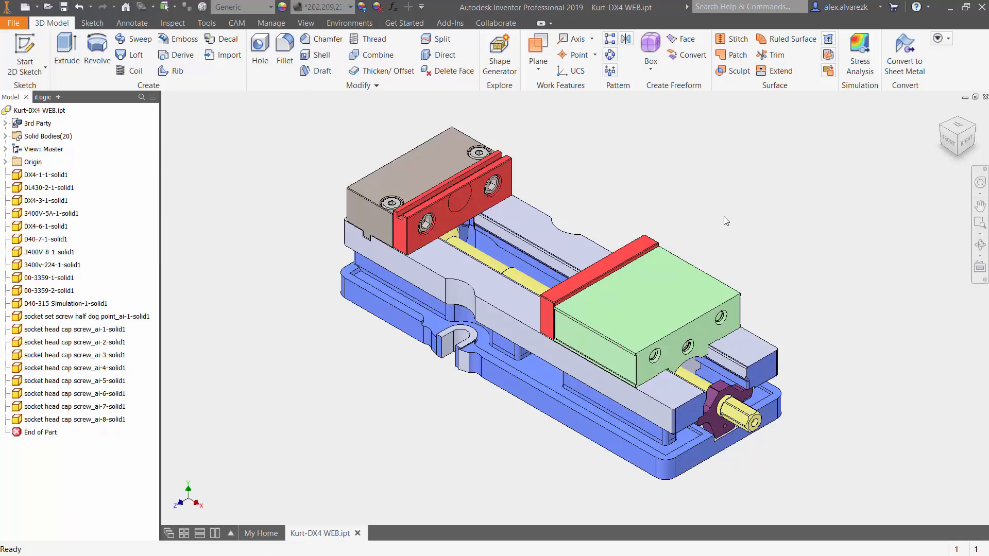
mouse_move(726, 236)
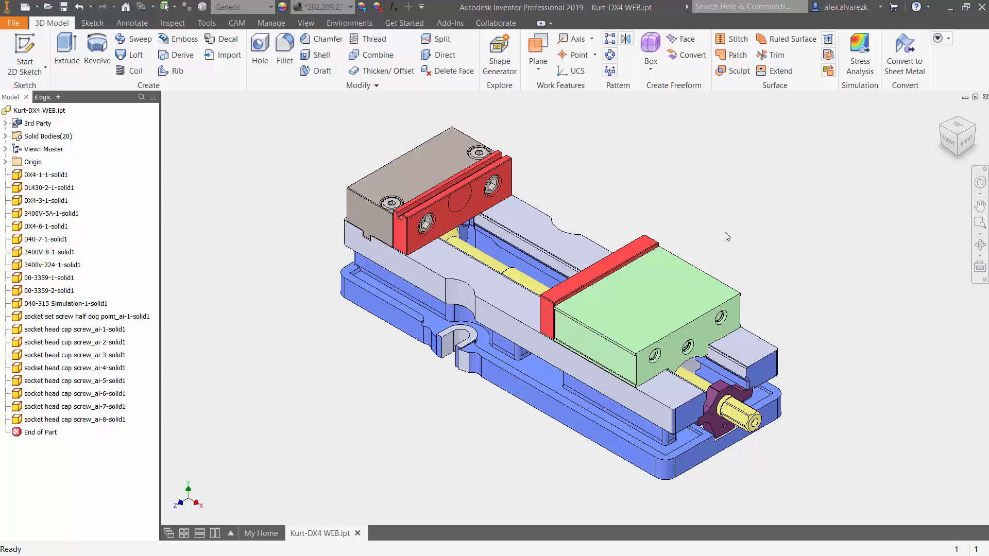
mouse_move(700, 207)
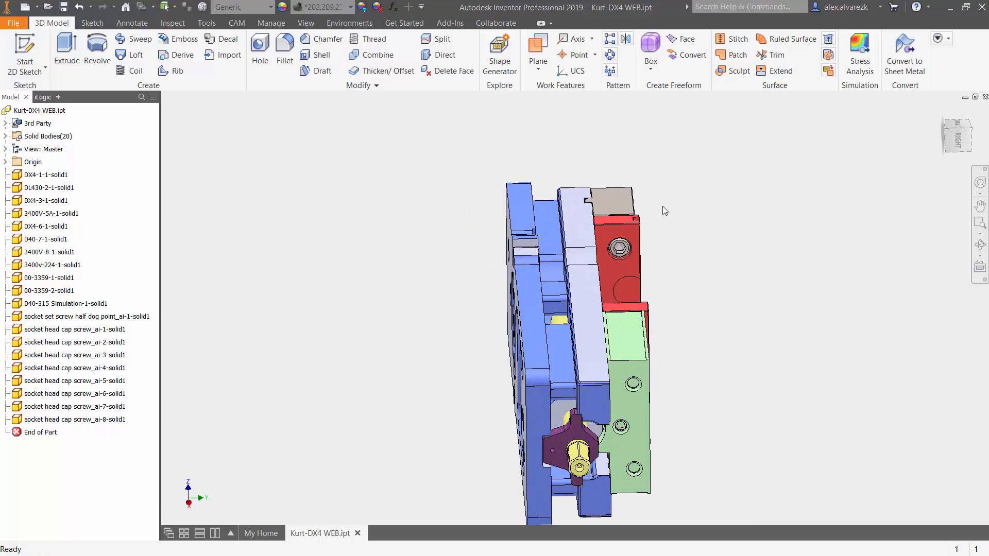
mouse_move(720, 320)
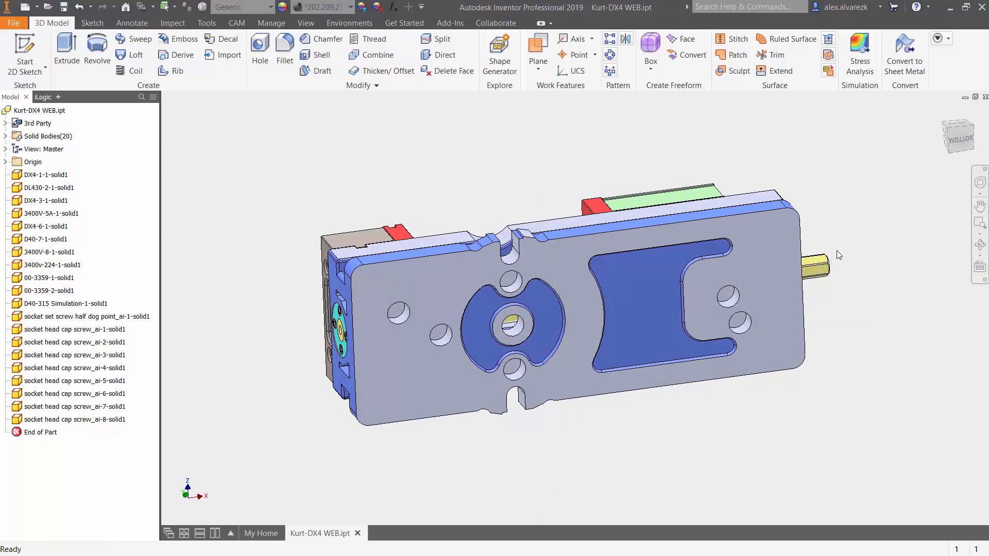
mouse_move(250, 323)
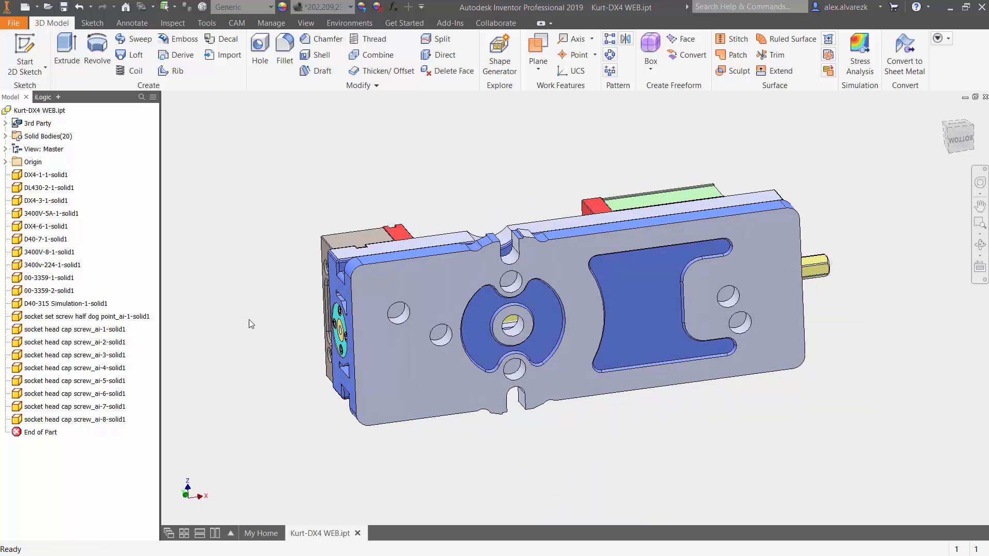
mouse_move(878, 174)
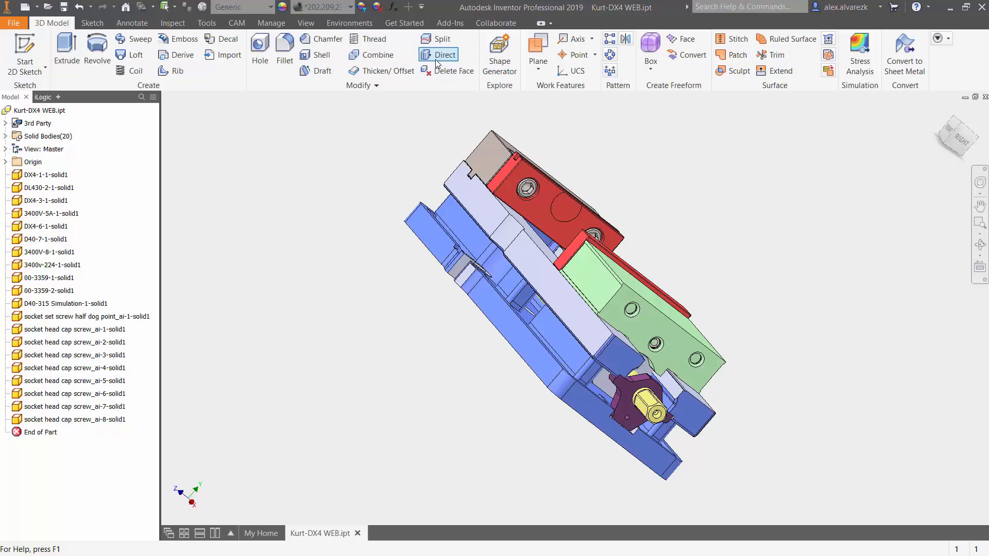
Start a Direct Edit rotation with the Solids filter and snap to a preset view
left_click(444, 55)
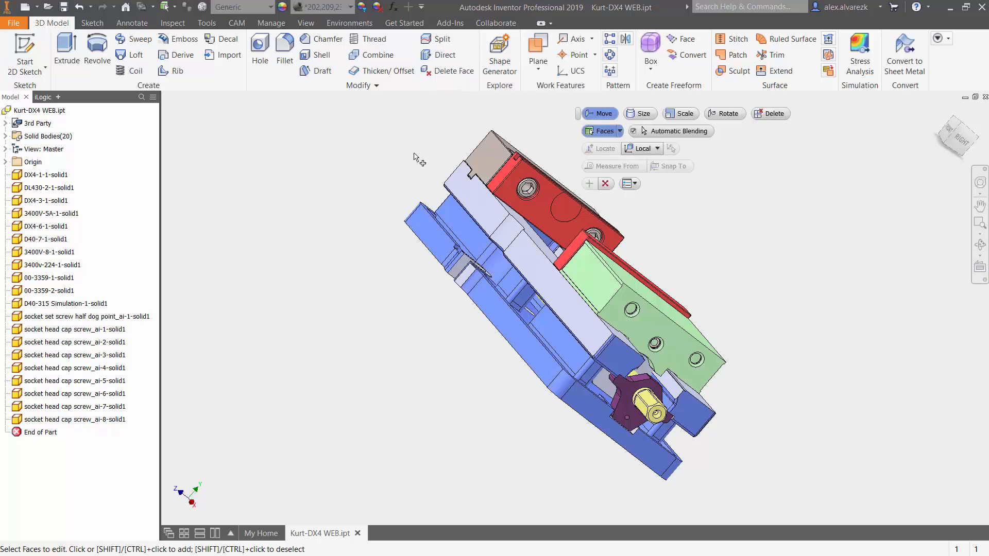
mouse_move(731, 120)
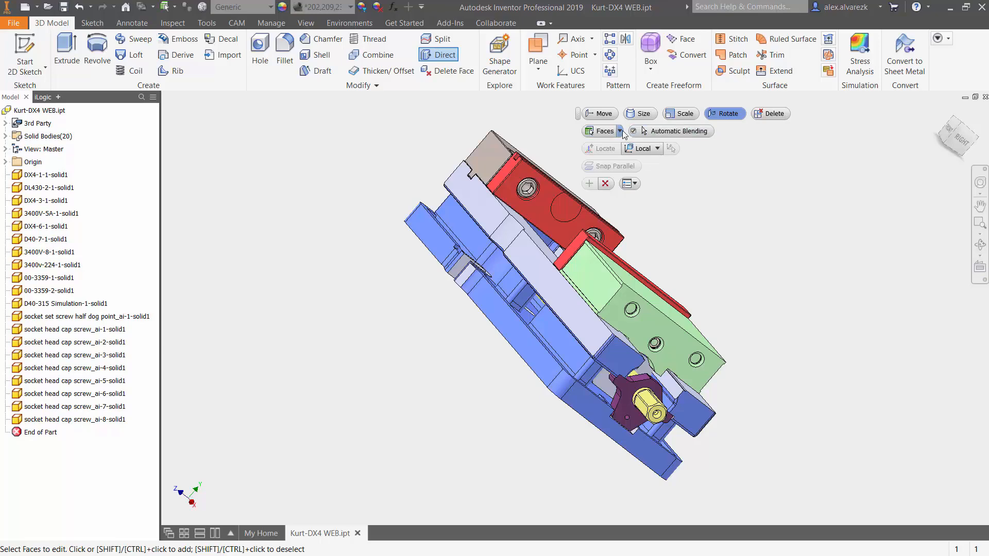
left_click(619, 130)
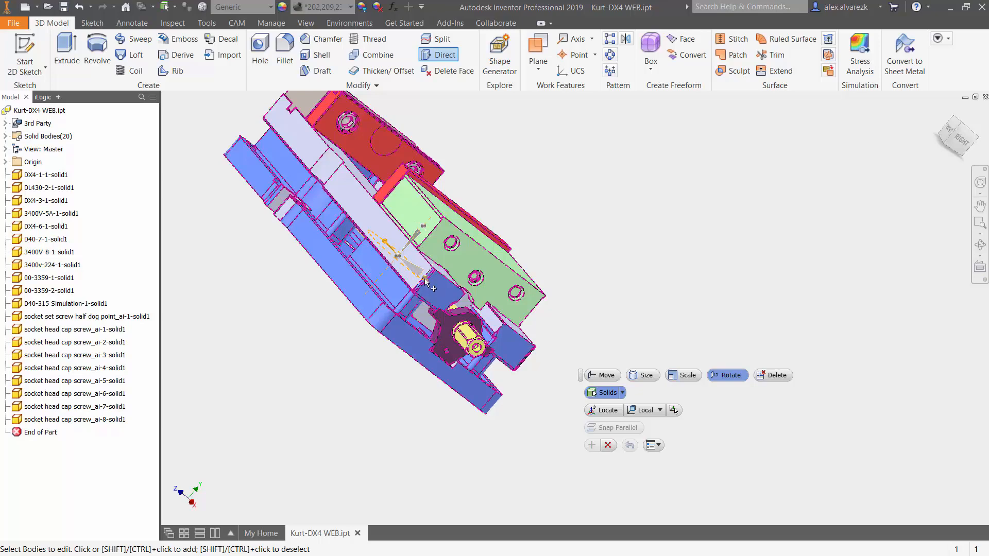
mouse_move(407, 264)
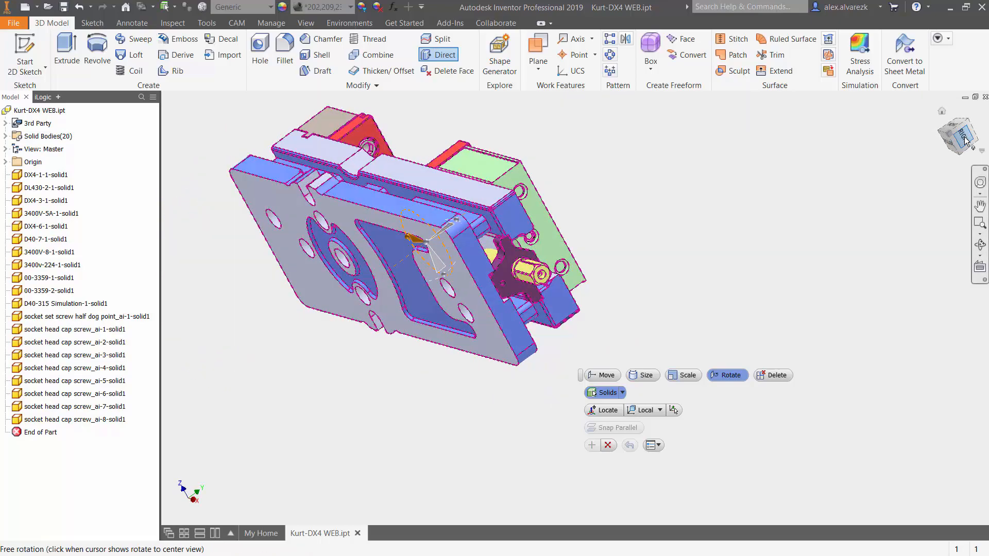
left_click(962, 137)
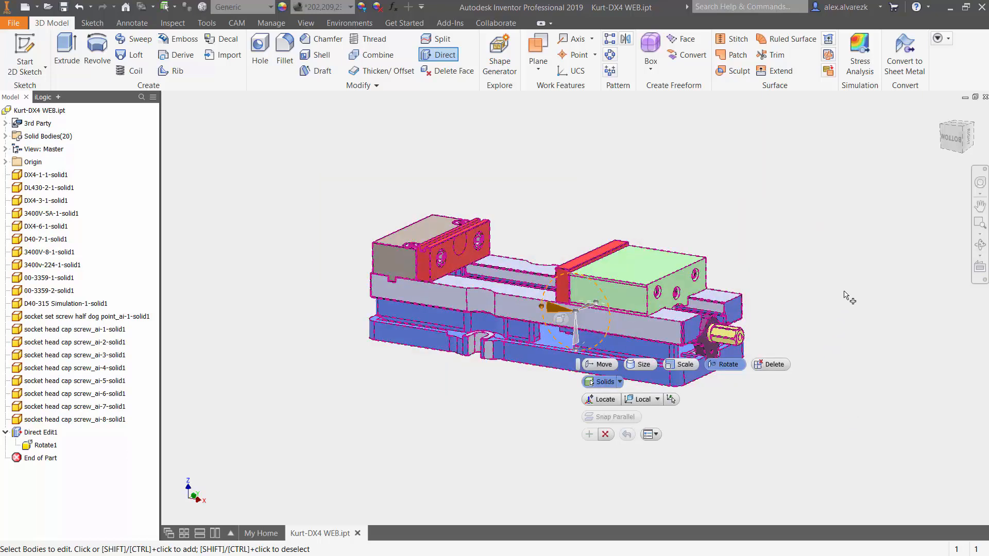
mouse_move(864, 236)
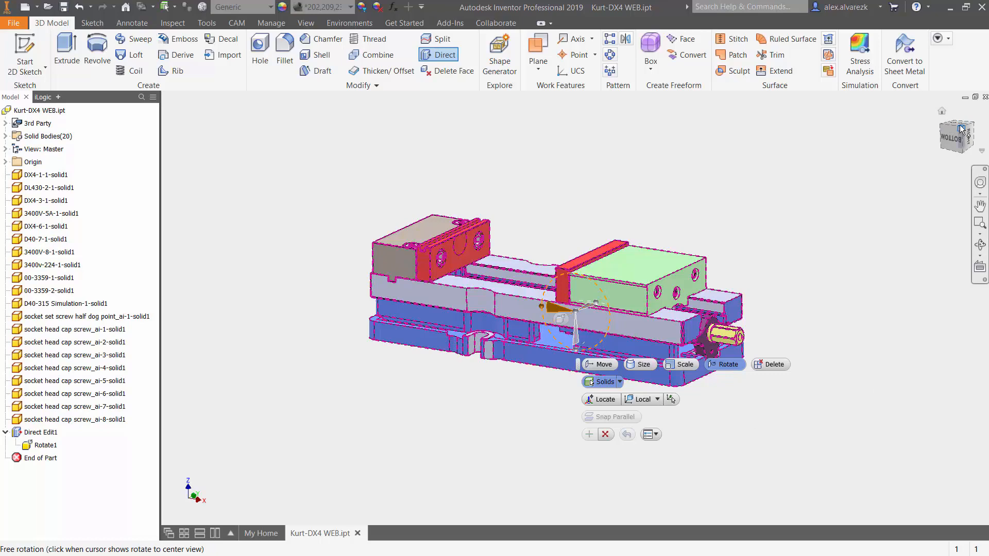
From the front view, rotate the vise bodies 90 degrees and finish the direct edit
left_click(957, 135)
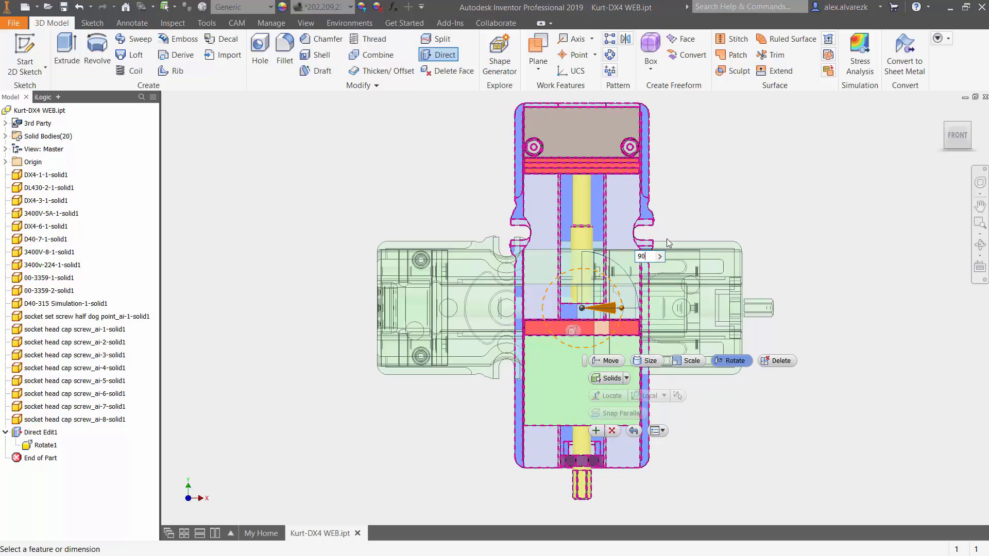
left_click(595, 431)
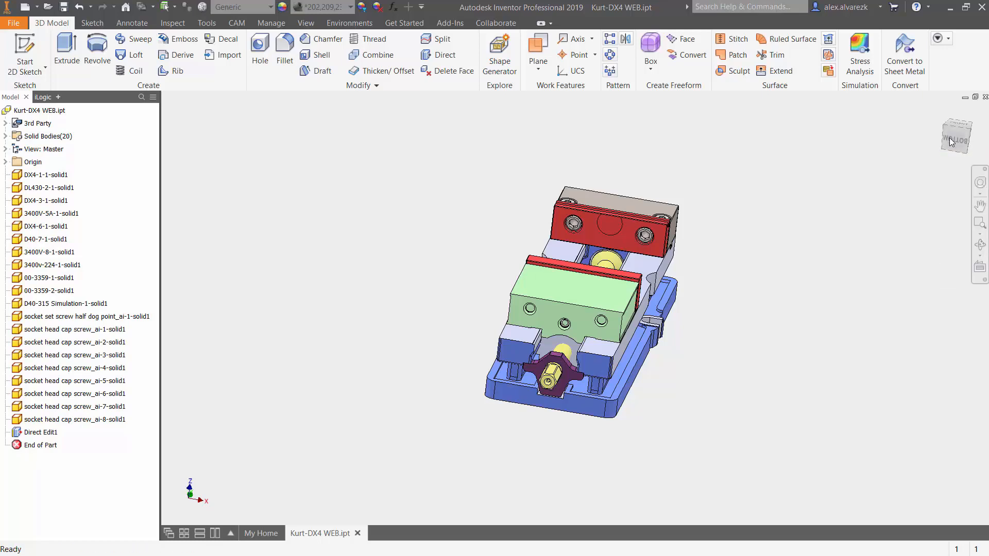
Snap to the ViewCube FRONT view to check the upright vise's screw end
left_click(958, 134)
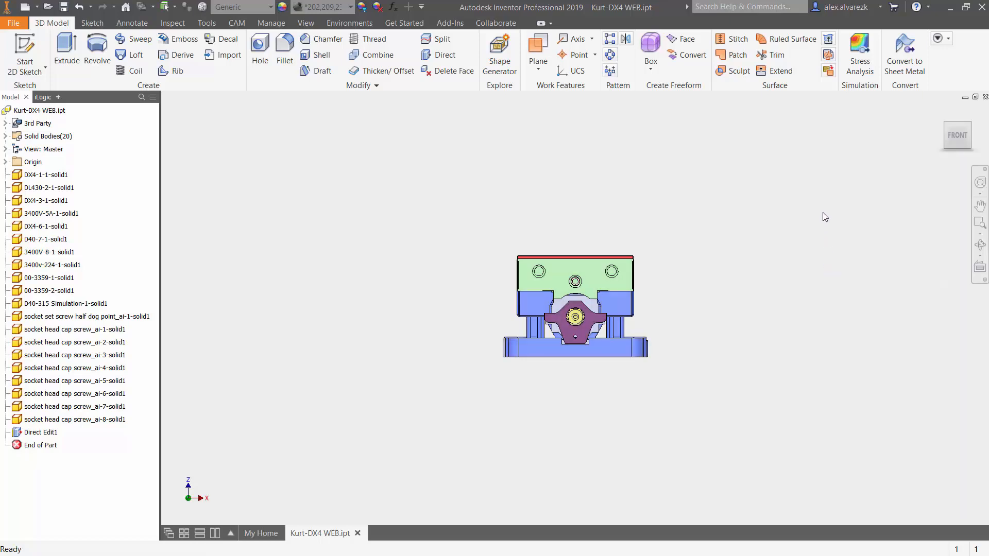
mouse_move(967, 131)
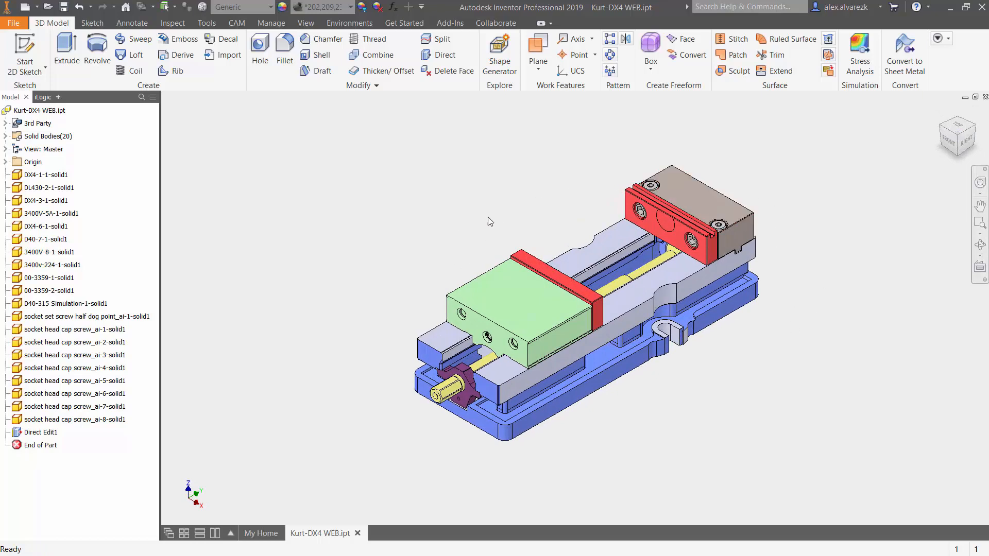
mouse_move(491, 175)
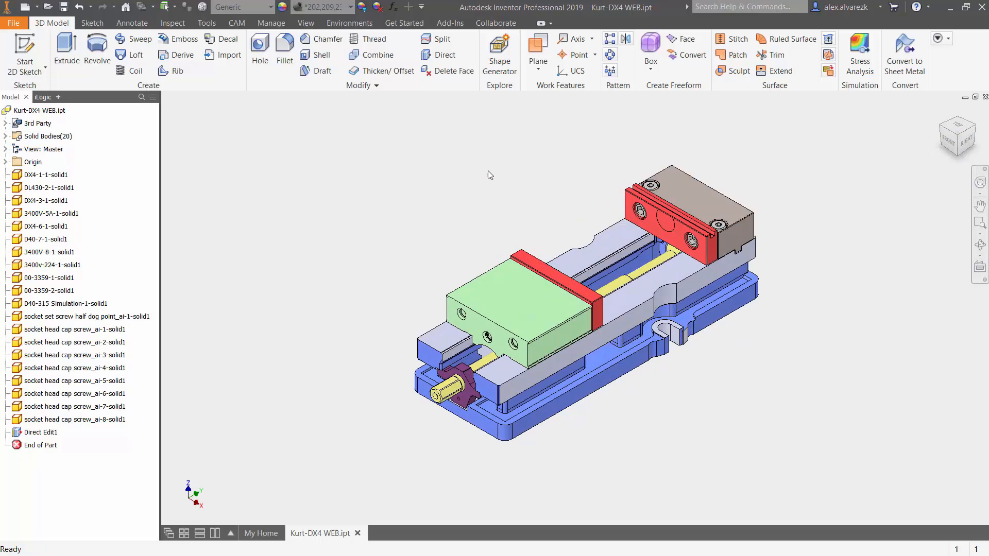
mouse_move(392, 208)
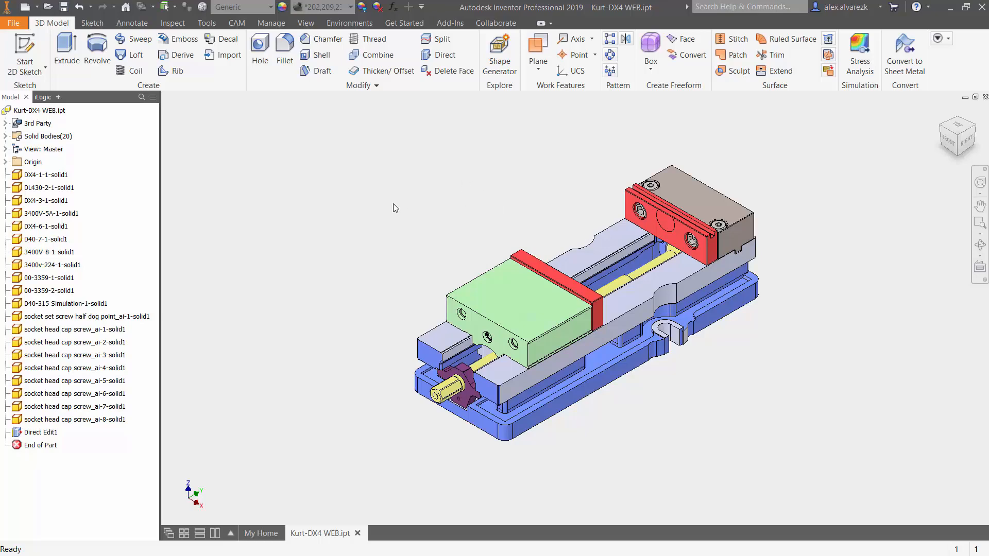